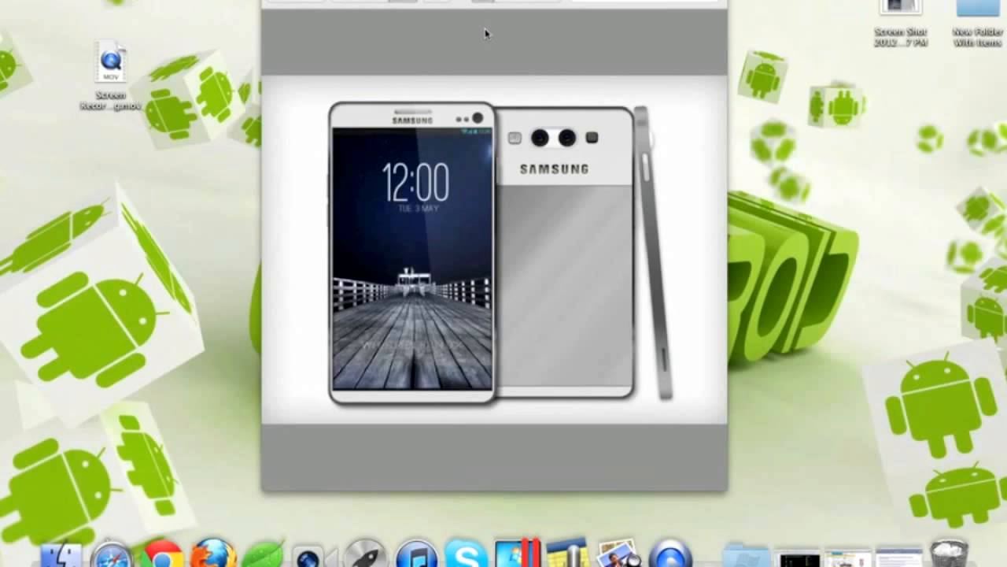
mouse_move(518, 31)
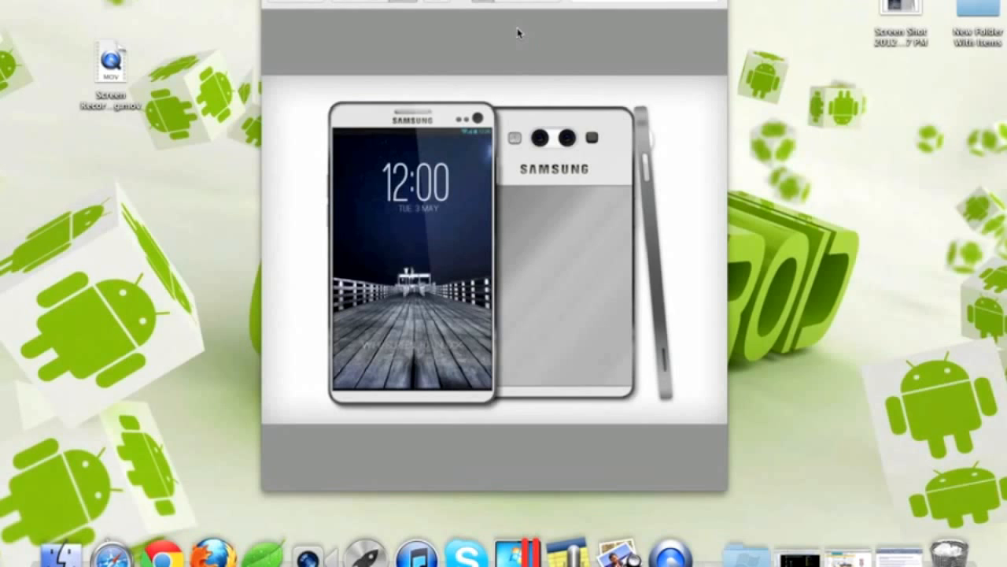
mouse_move(496, 123)
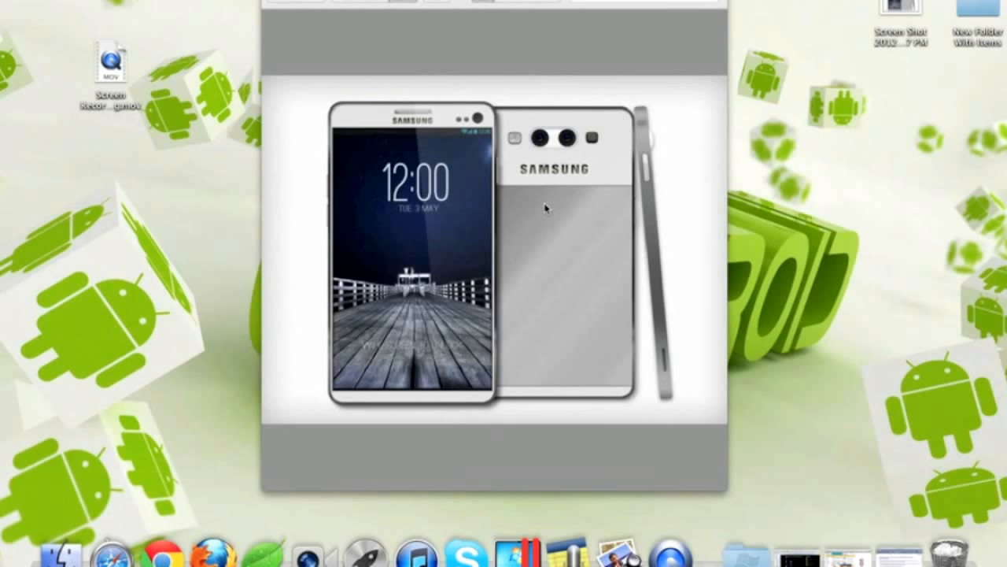
mouse_move(541, 207)
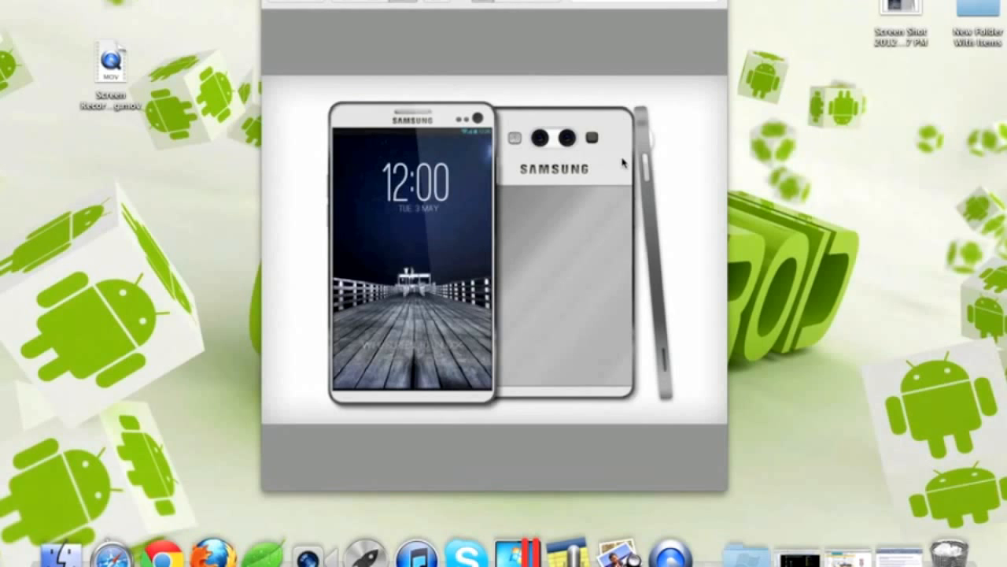
mouse_move(619, 167)
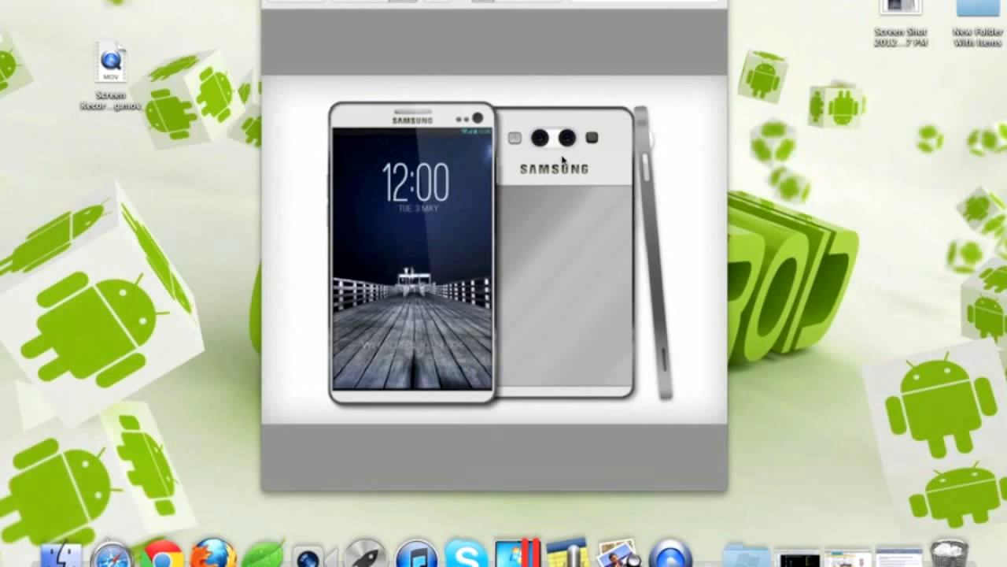
mouse_move(648, 176)
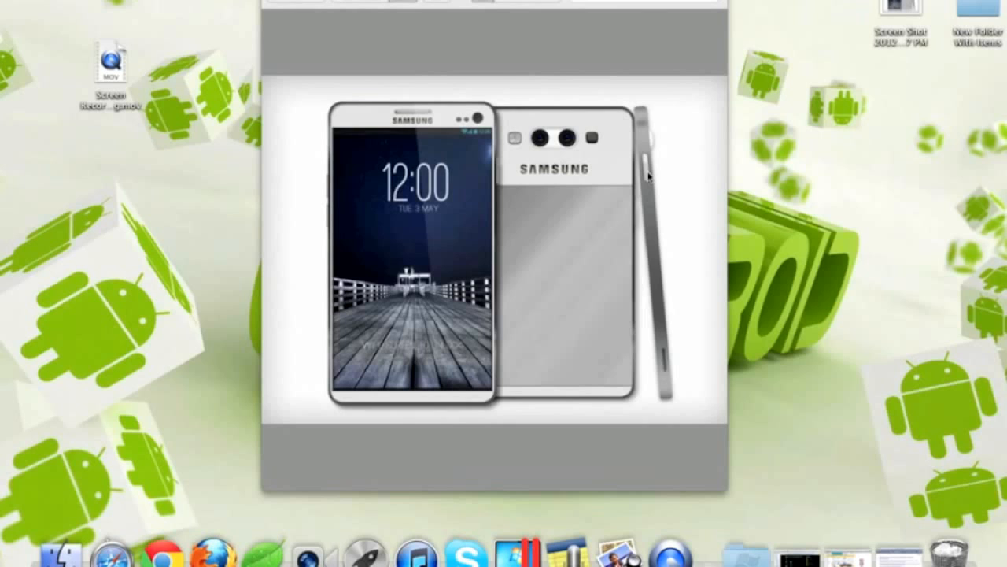
mouse_move(593, 183)
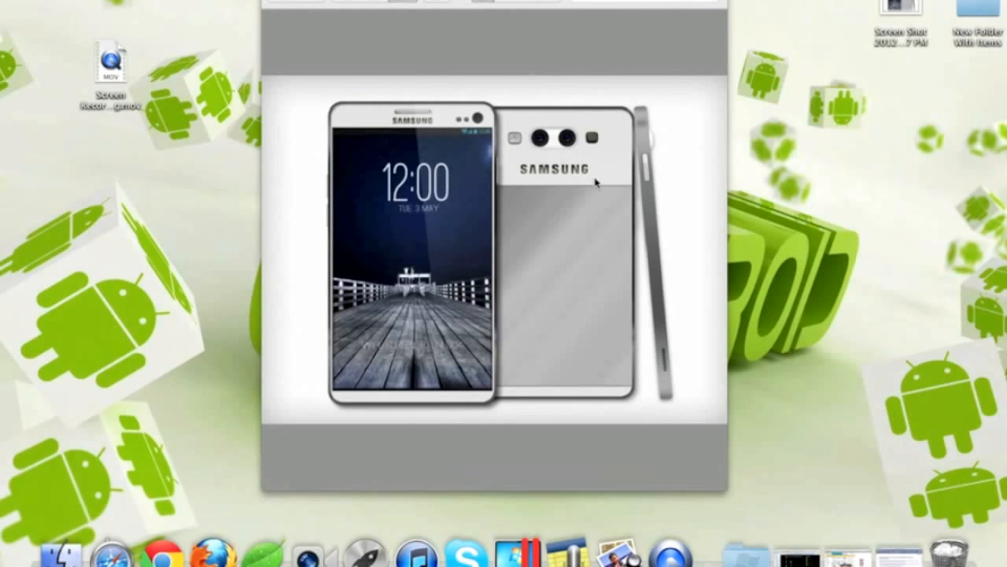
mouse_move(588, 202)
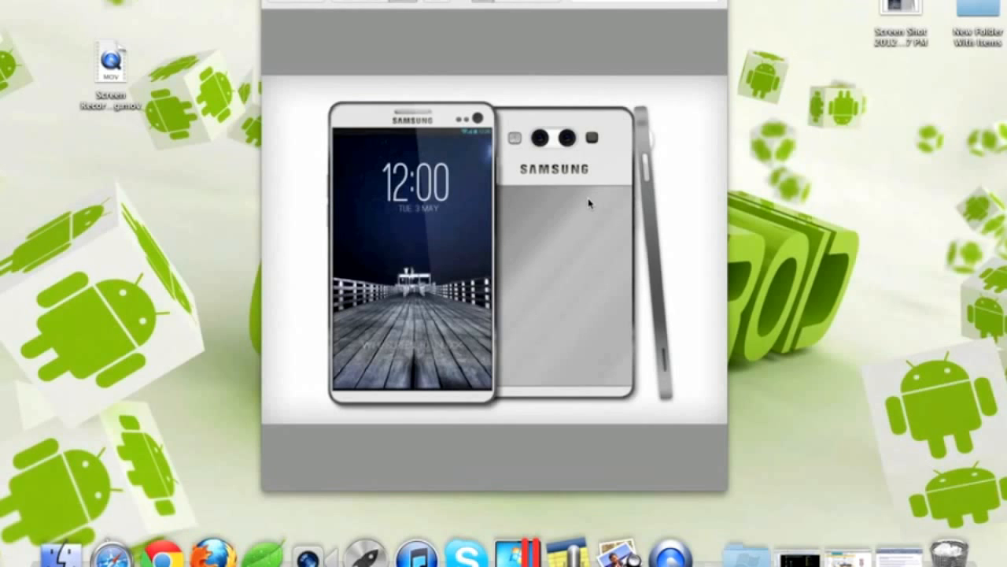
mouse_move(649, 208)
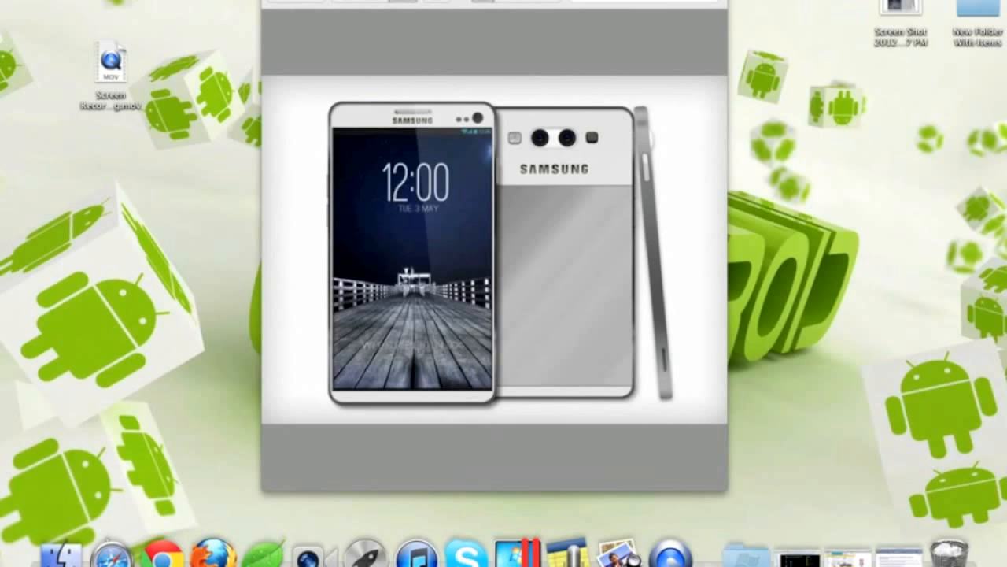
mouse_move(671, 288)
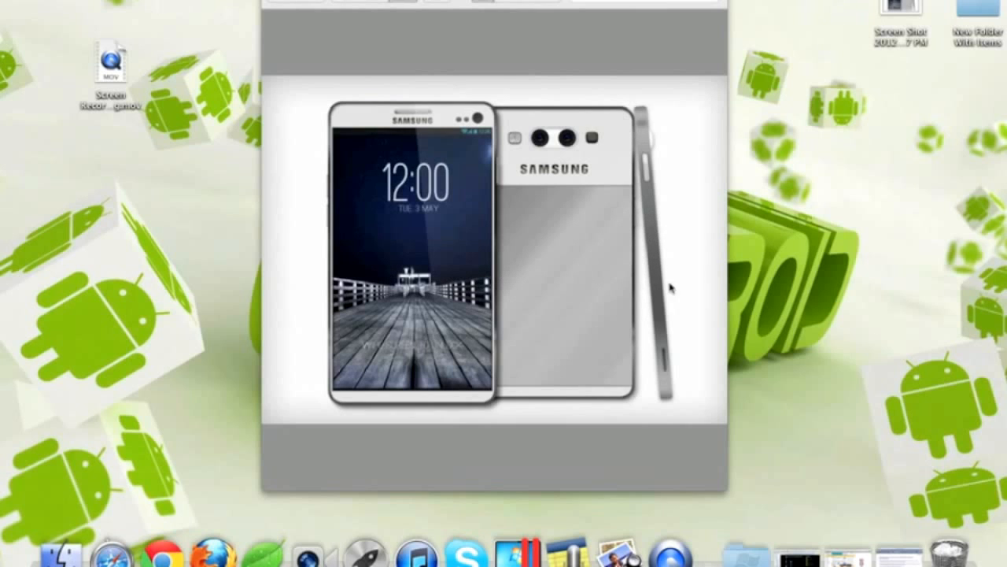
mouse_move(652, 290)
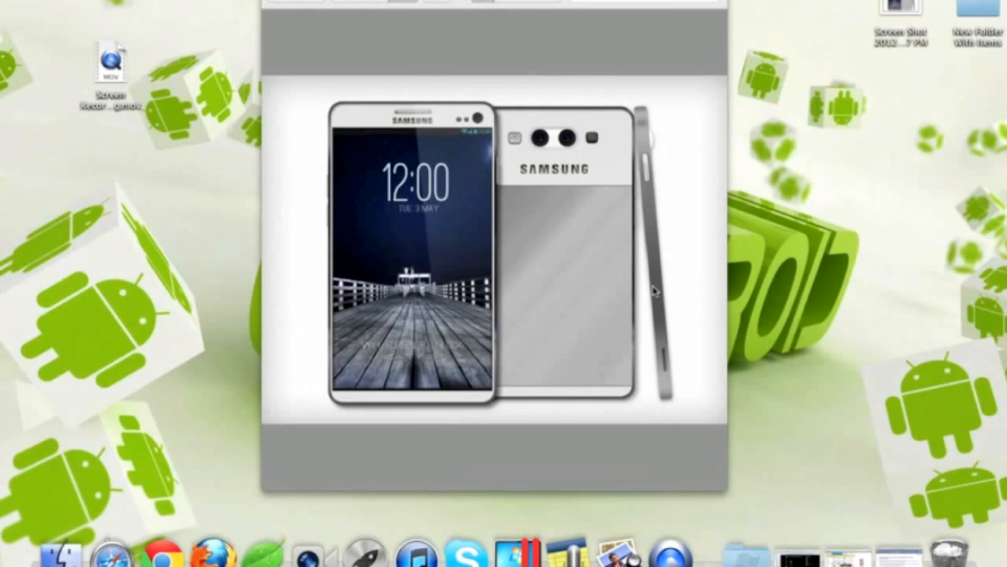
mouse_move(554, 274)
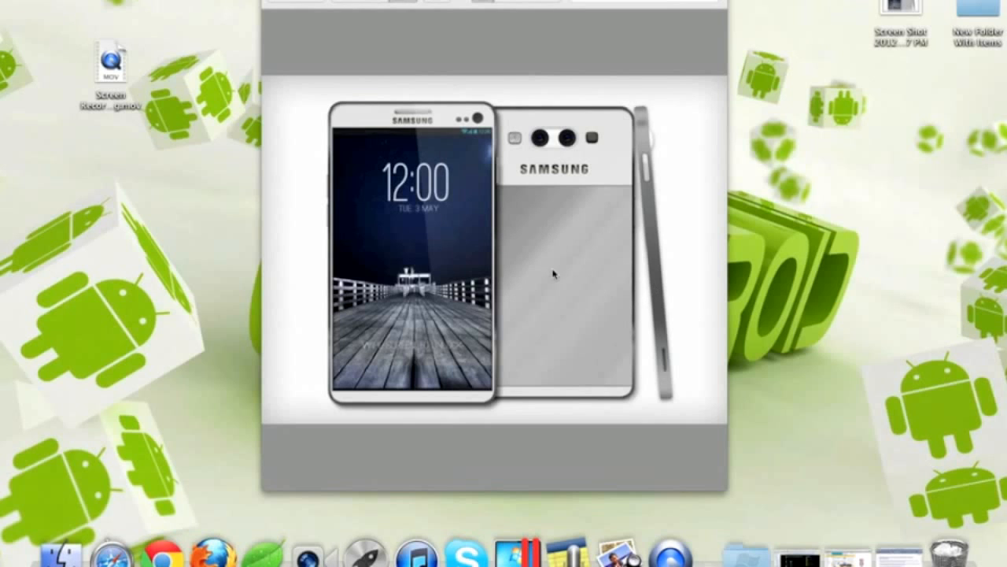
mouse_move(520, 270)
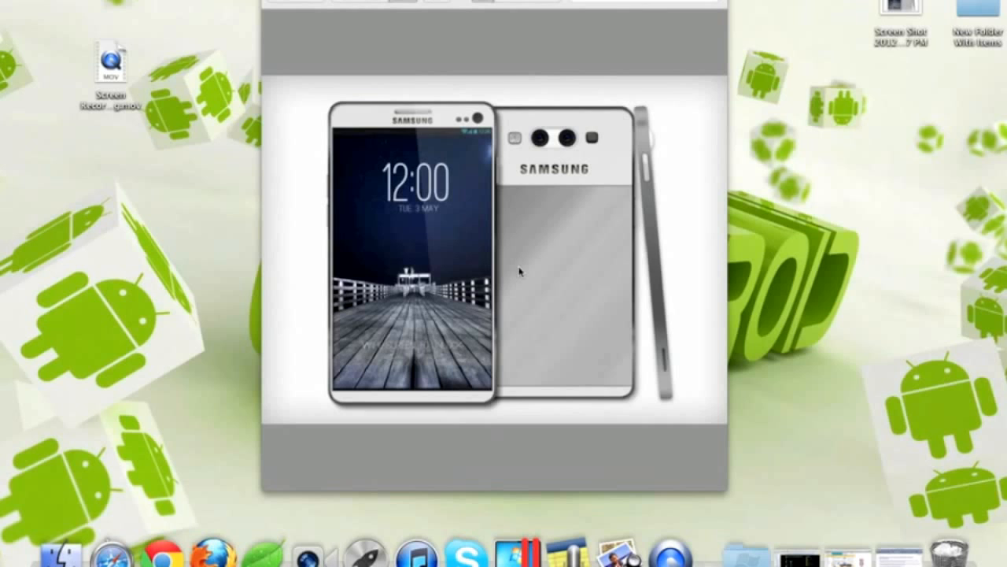
mouse_move(610, 195)
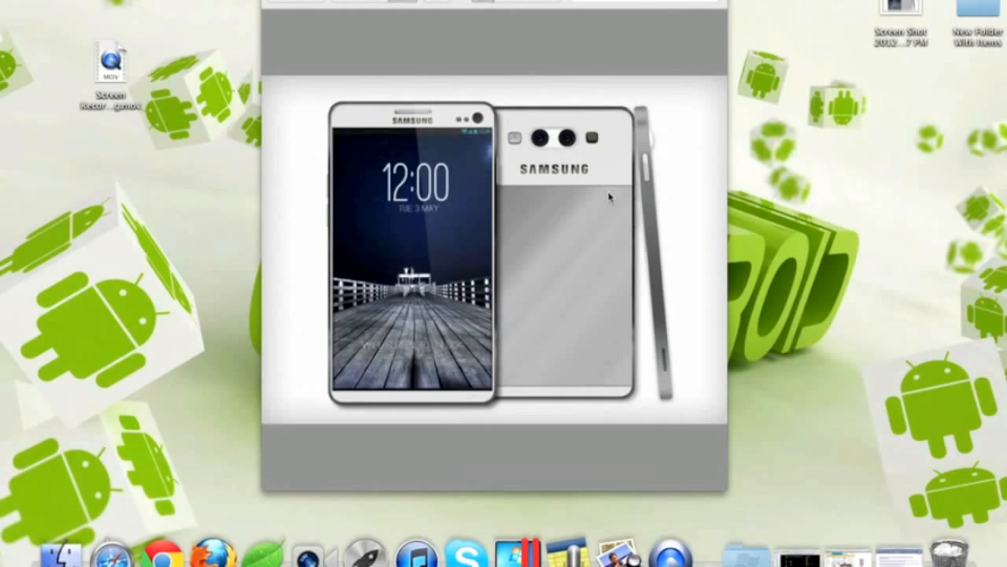
mouse_move(548, 206)
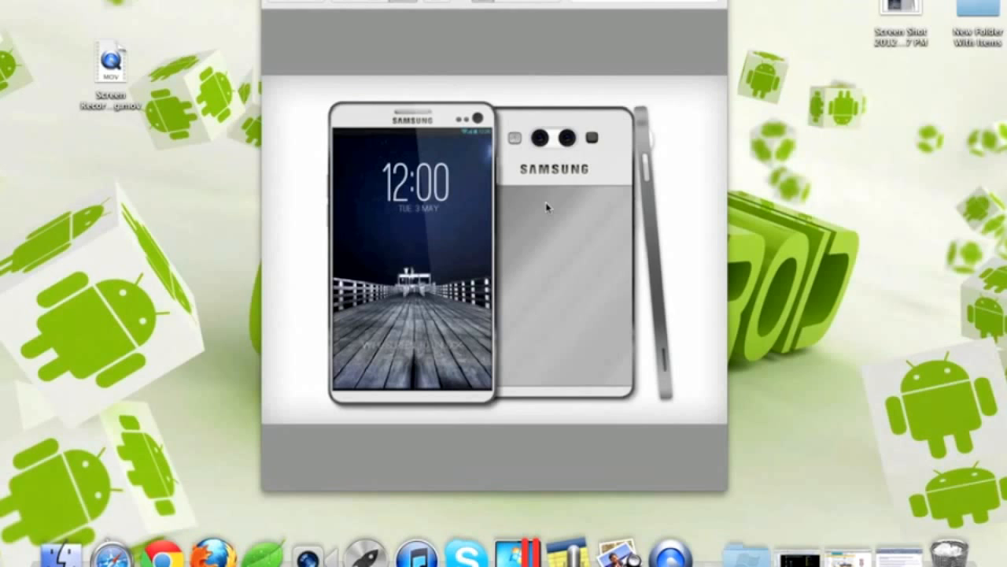
mouse_move(523, 192)
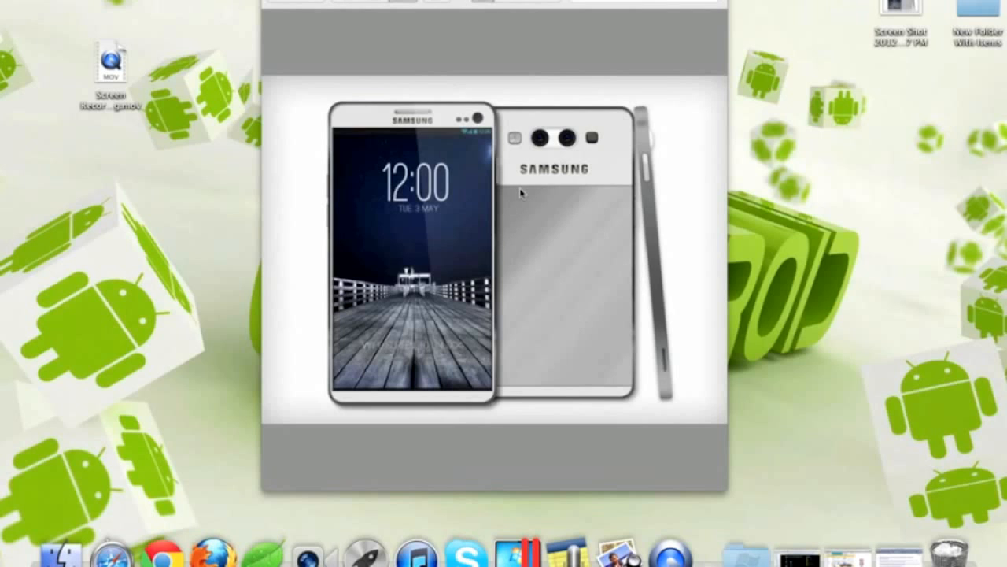
mouse_move(529, 359)
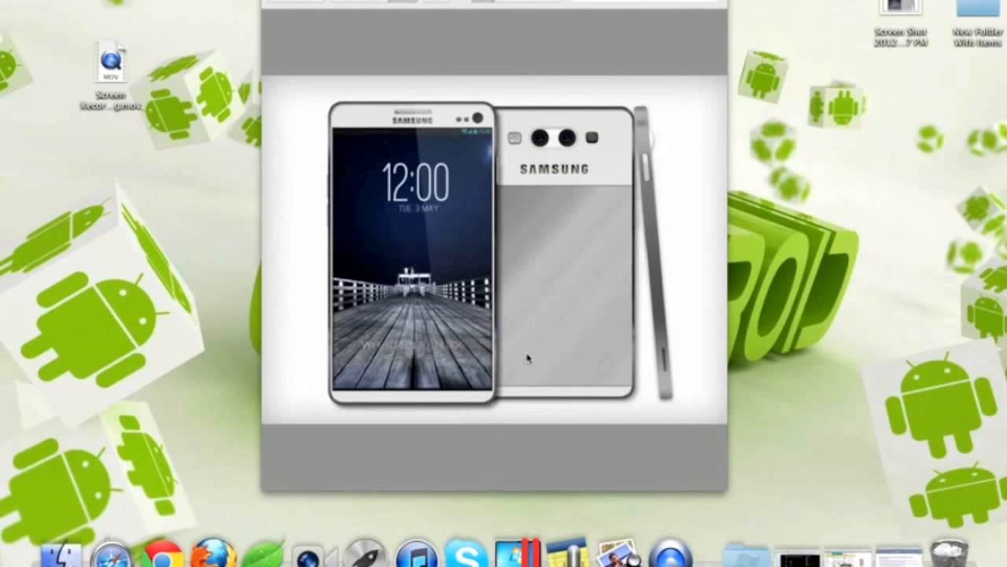
mouse_move(690, 255)
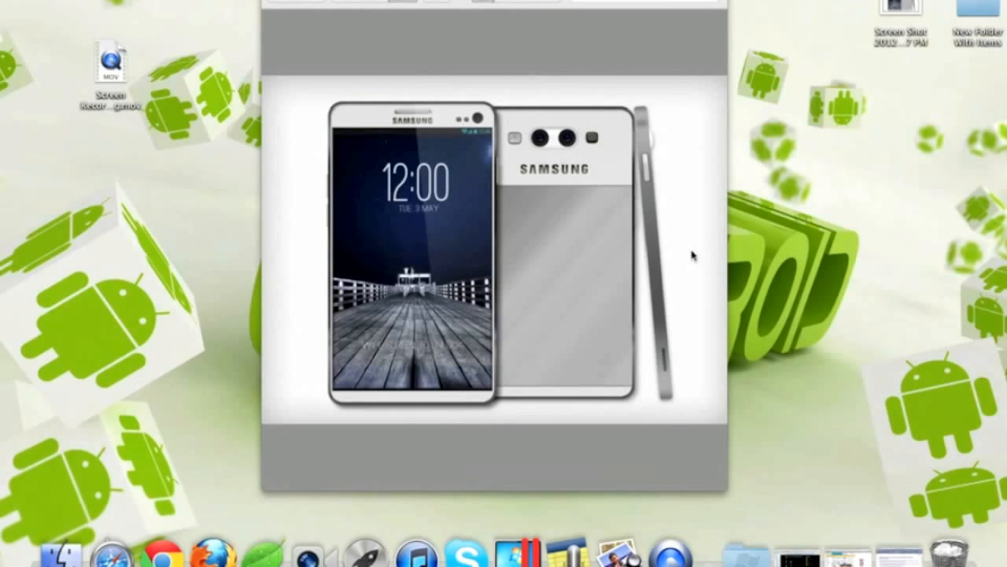
mouse_move(667, 60)
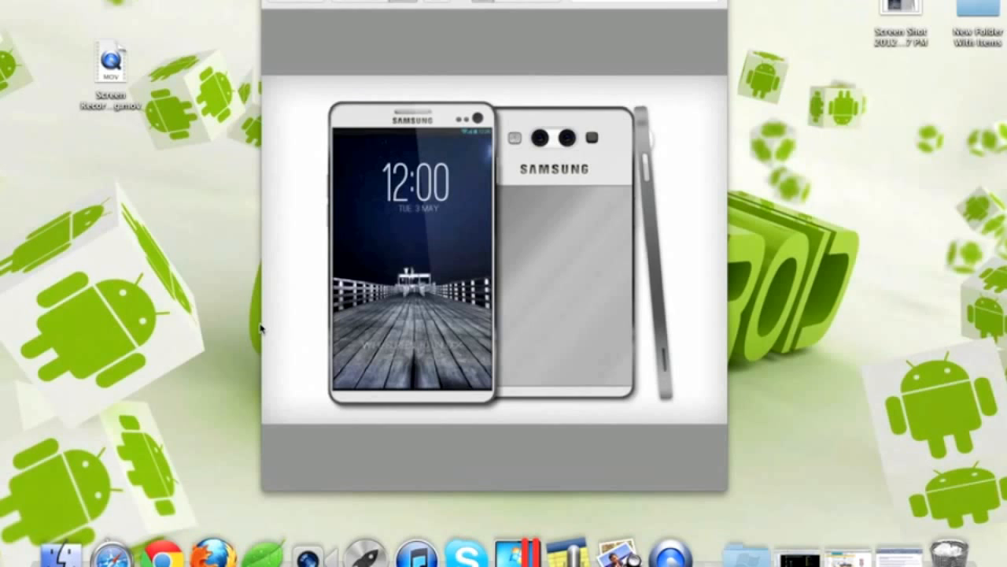
mouse_move(271, 274)
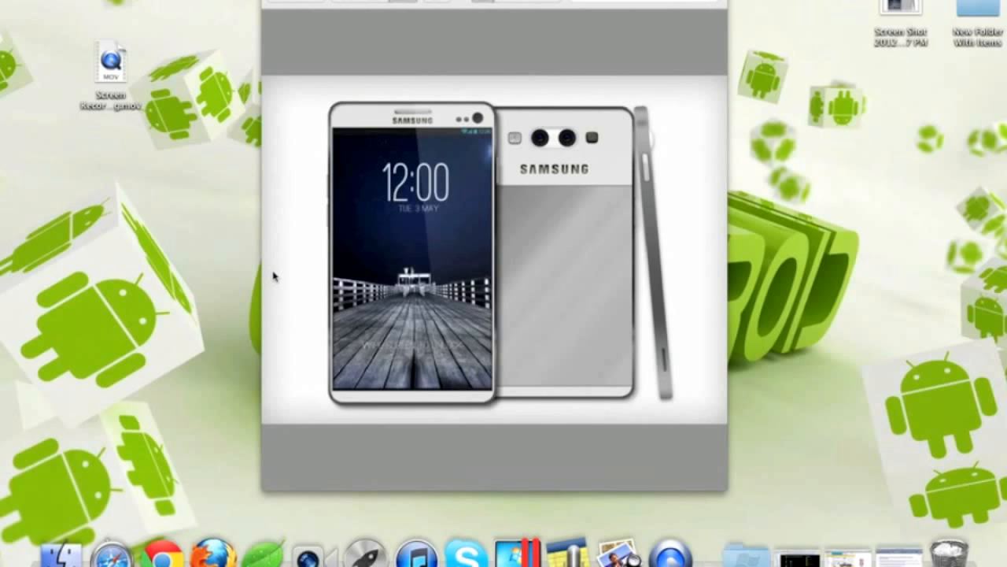
mouse_move(357, 280)
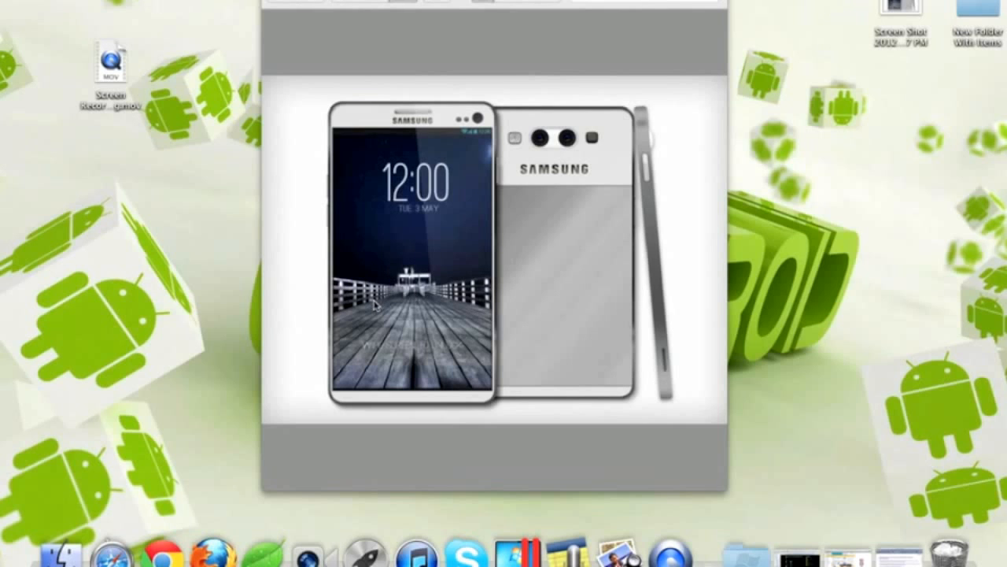
mouse_move(521, 285)
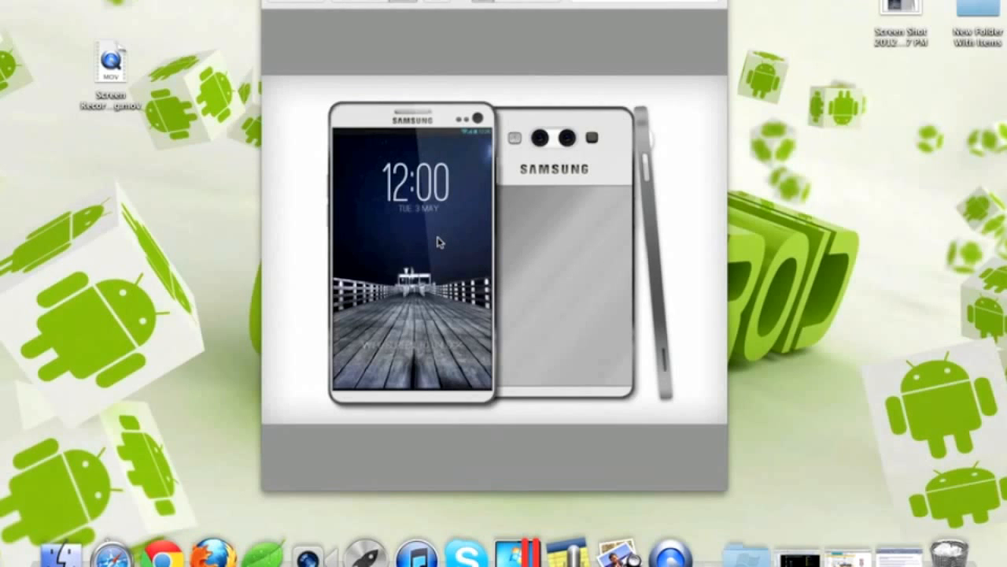
mouse_move(450, 203)
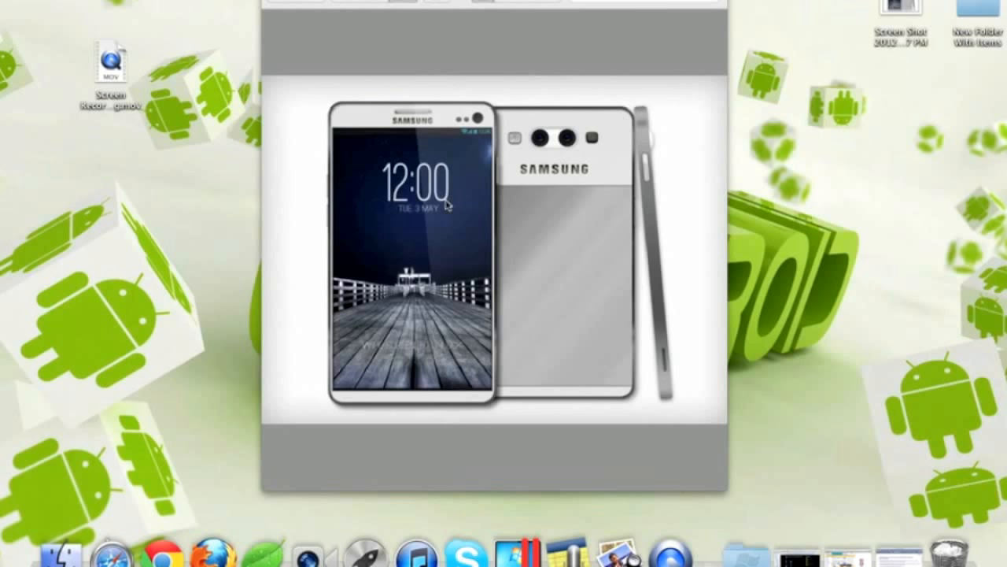
mouse_move(466, 183)
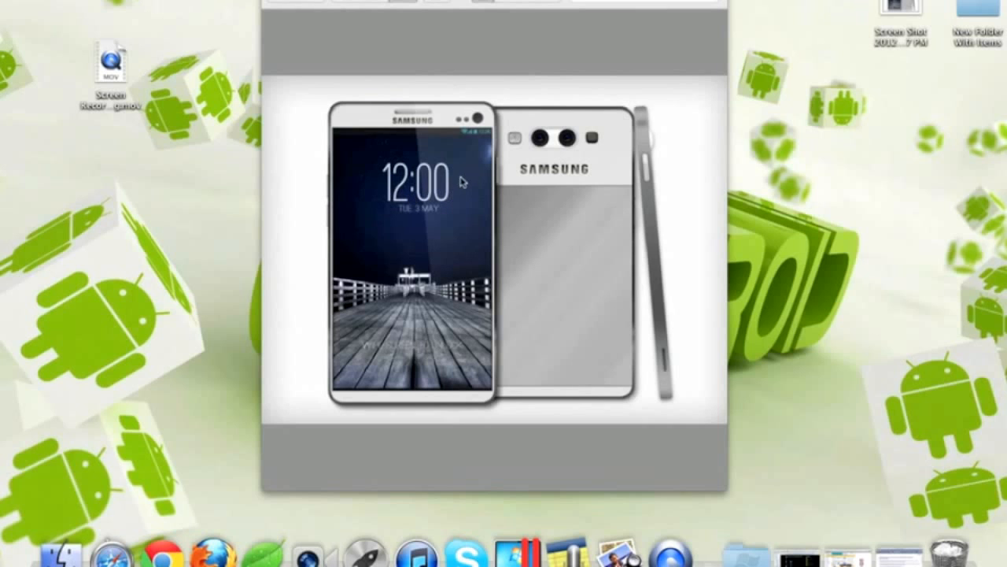
mouse_move(563, 223)
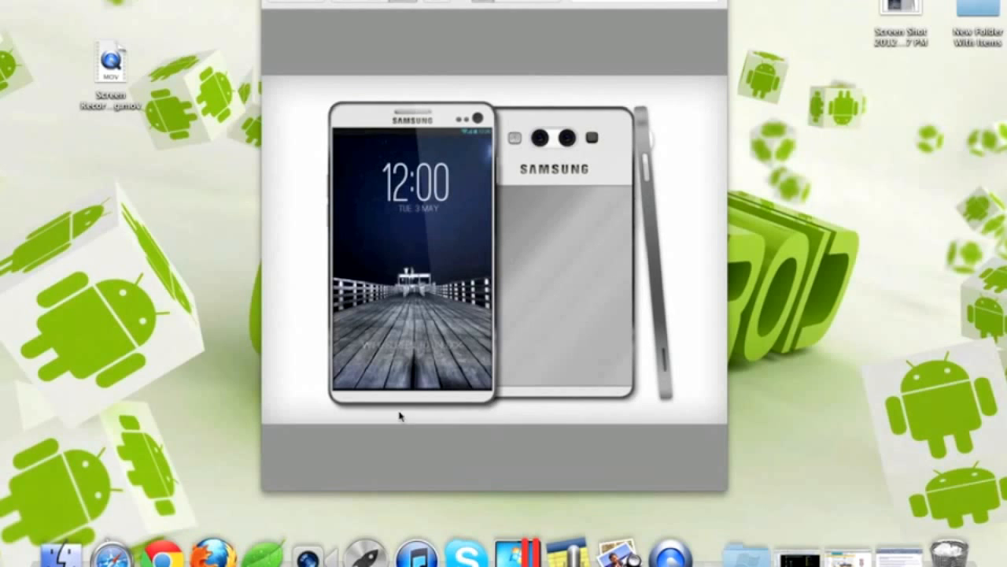
mouse_move(578, 412)
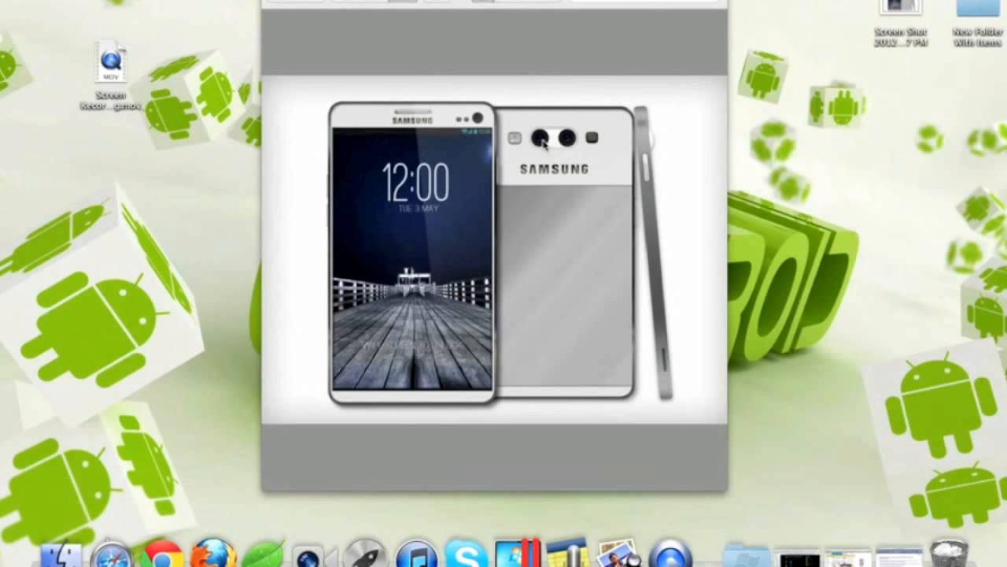
mouse_move(560, 185)
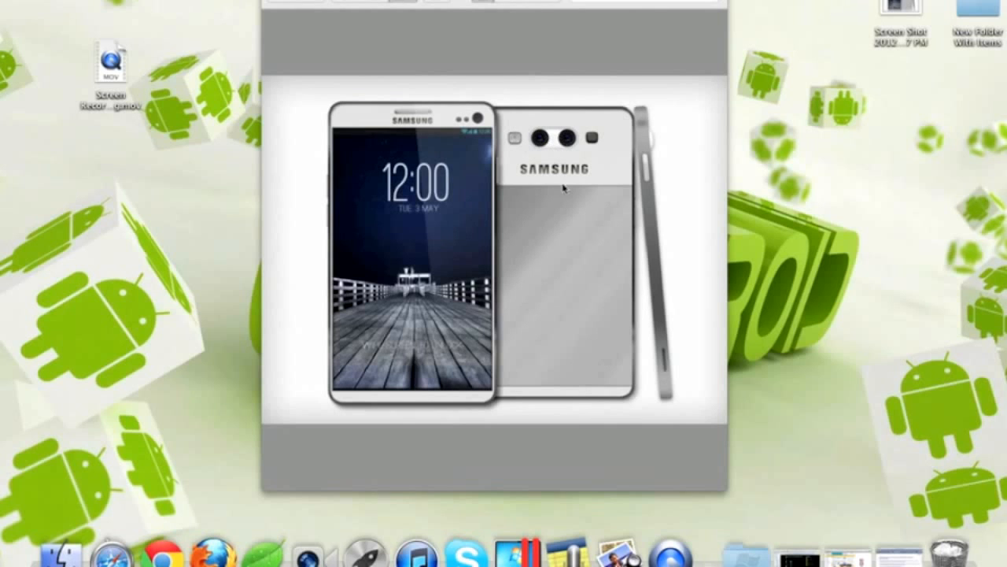
mouse_move(233, 324)
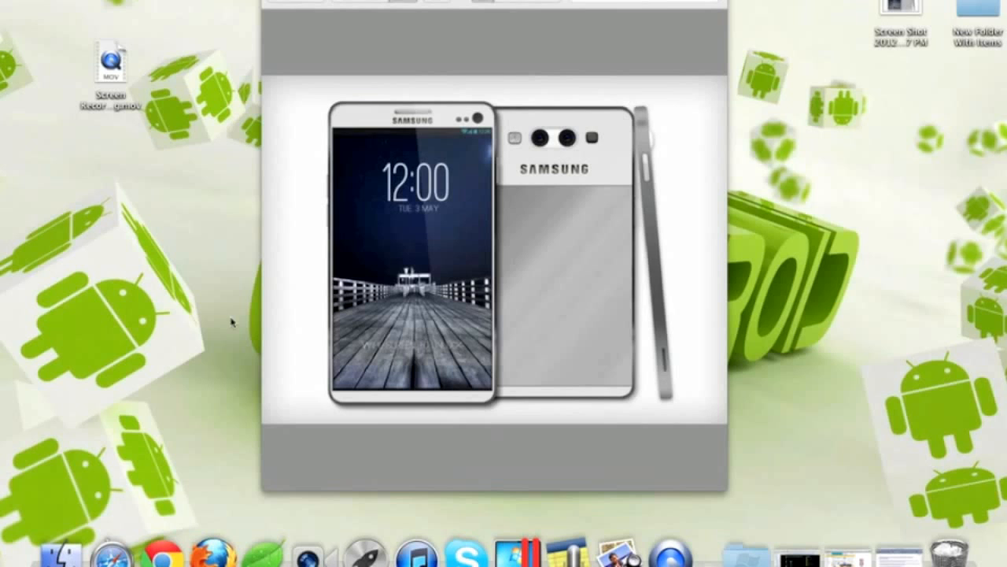
mouse_move(551, 266)
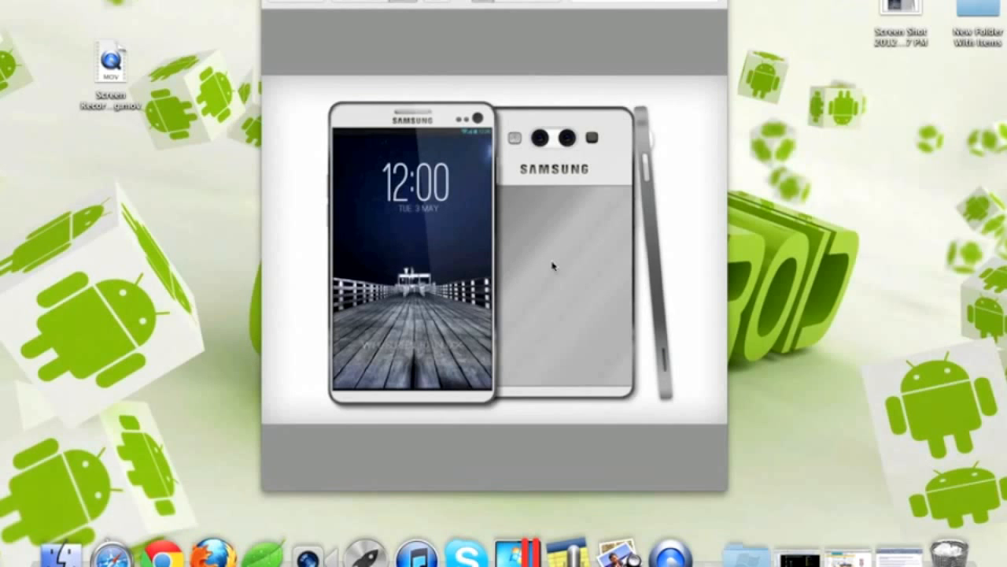
mouse_move(401, 265)
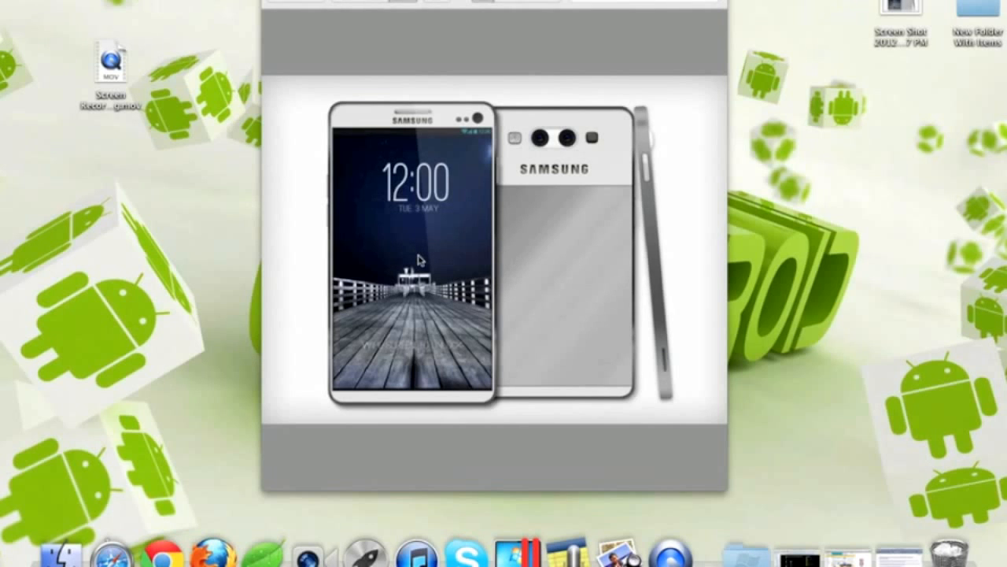
mouse_move(624, 203)
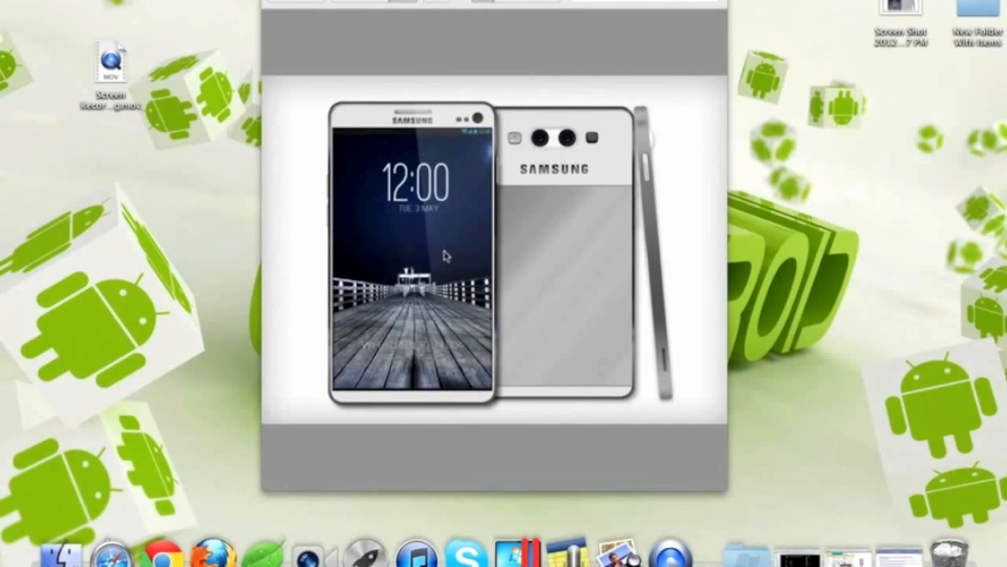
mouse_move(506, 325)
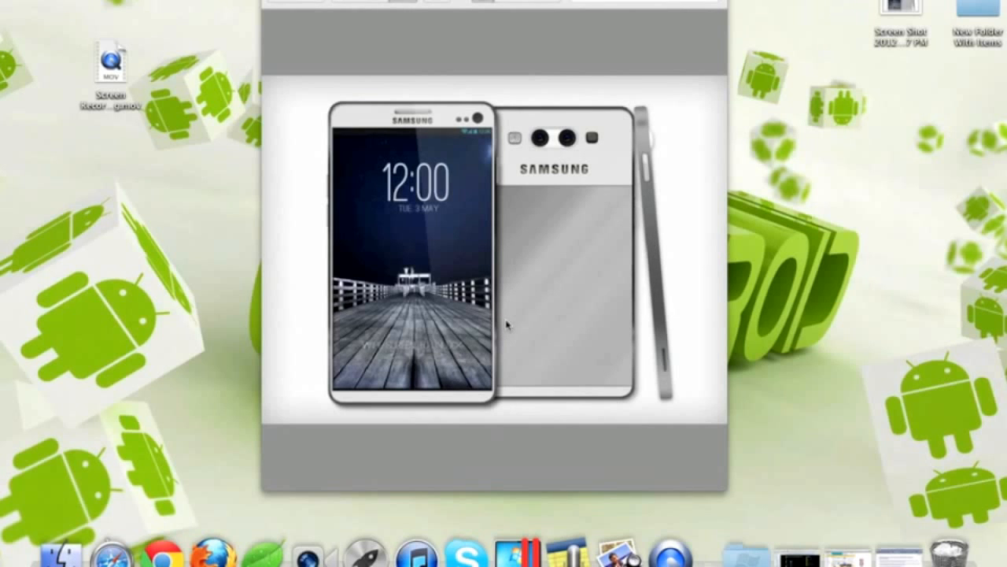